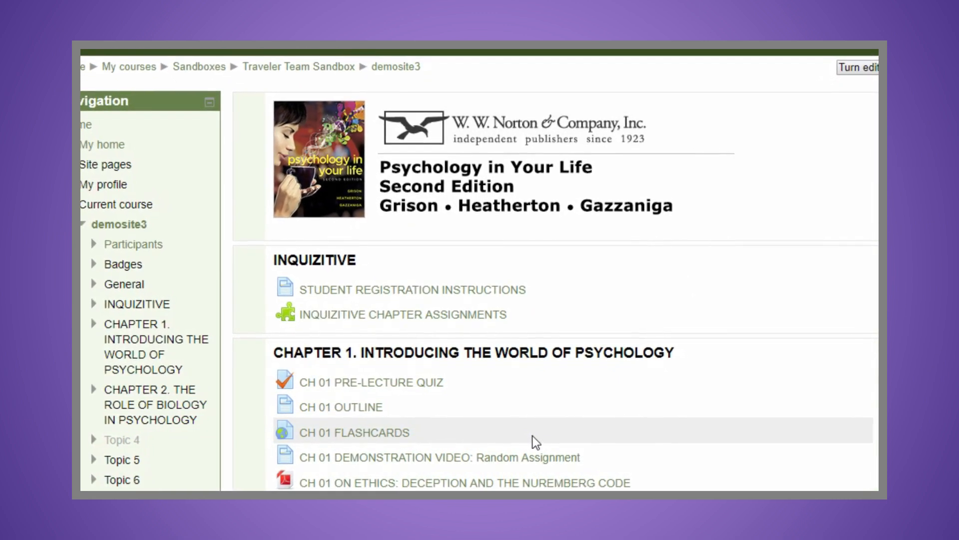
Step: Launch the INQUIZITIVE CHAPTER ASSIGNMENTS link from the Moodle course page
scroll(down, 3)
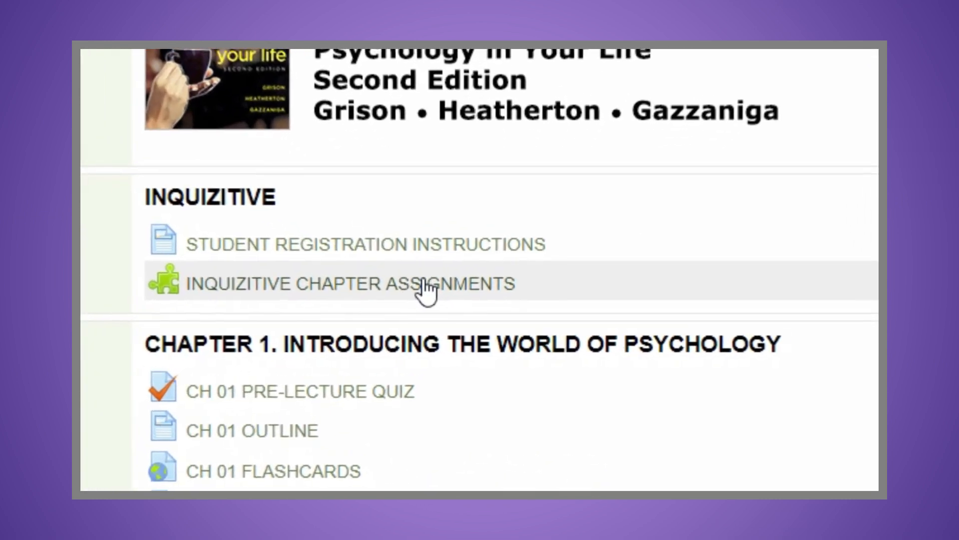
scroll(down, 3)
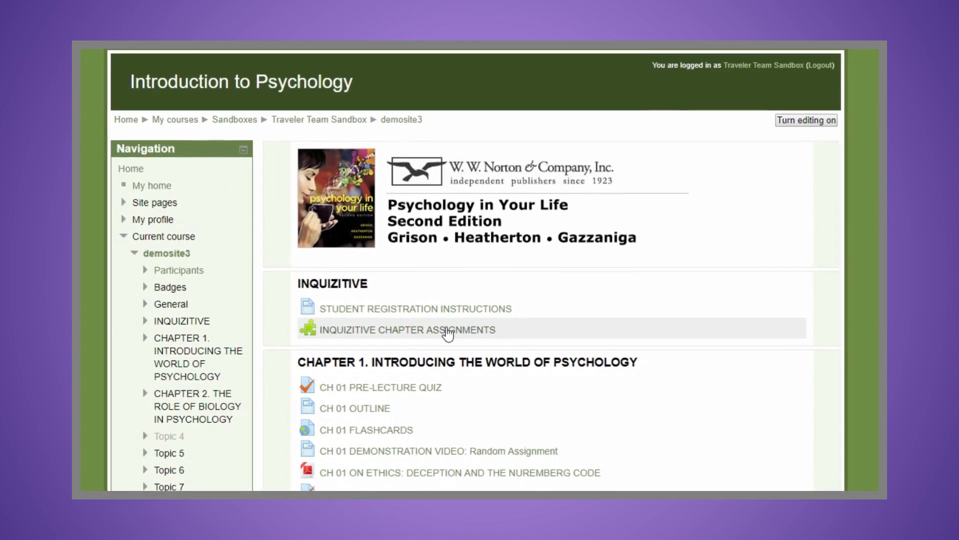
click(396, 328)
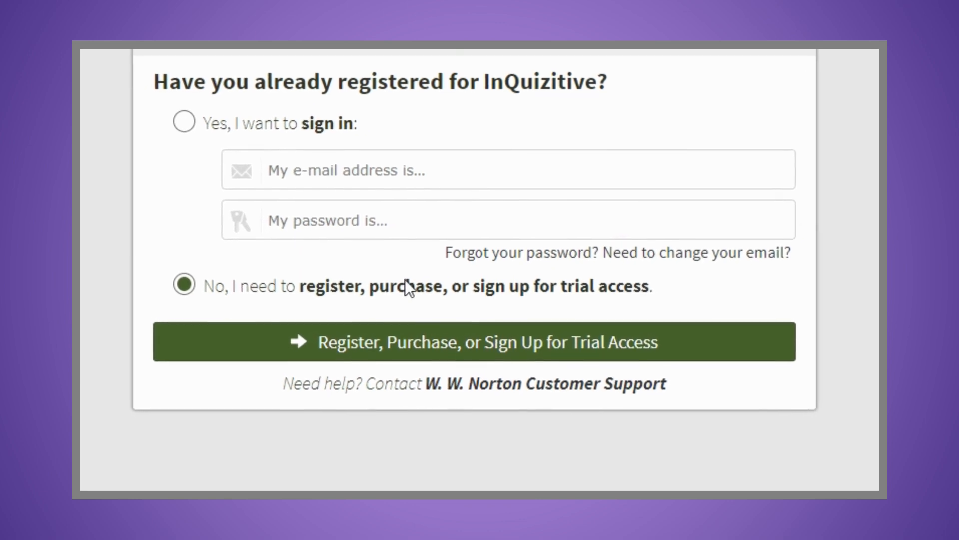
Step: Choose 'Register, Purchase, or Sign Up for Trial Access' and enter name, school e-mail and password
click(473, 342)
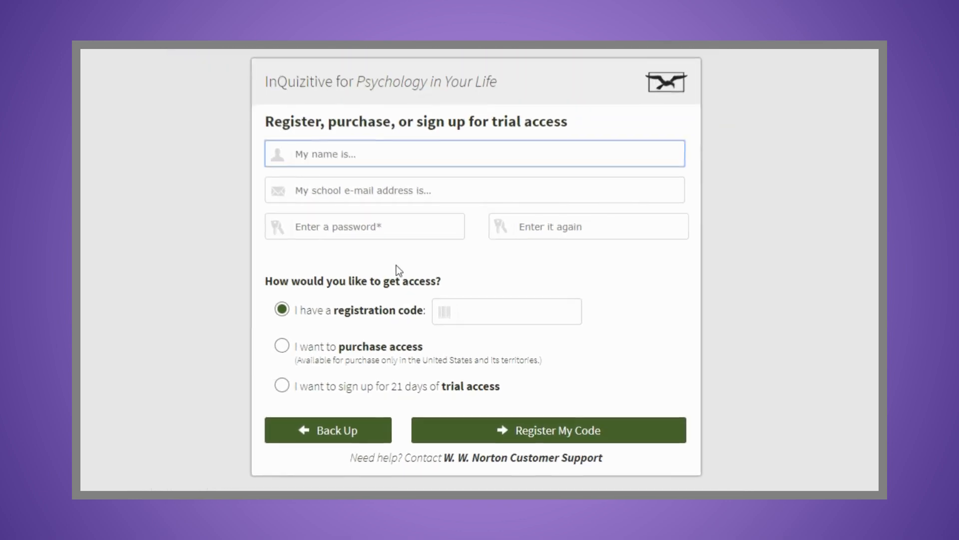
text(Example Student)
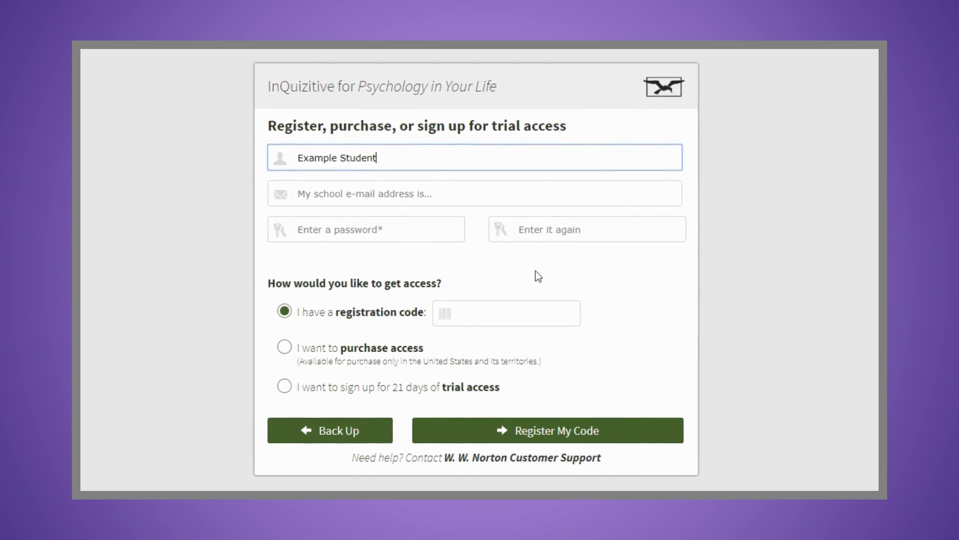
text(••••••••)
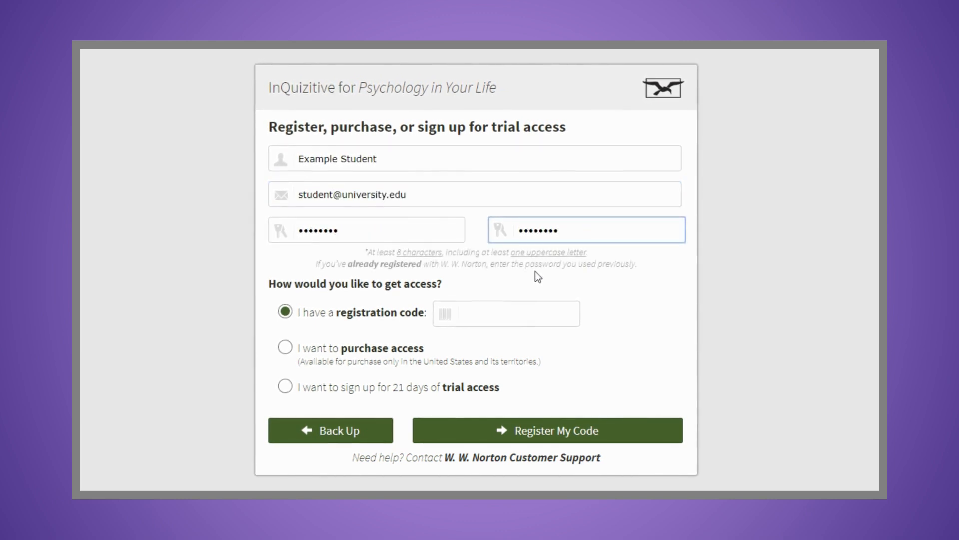
scroll(down, 3)
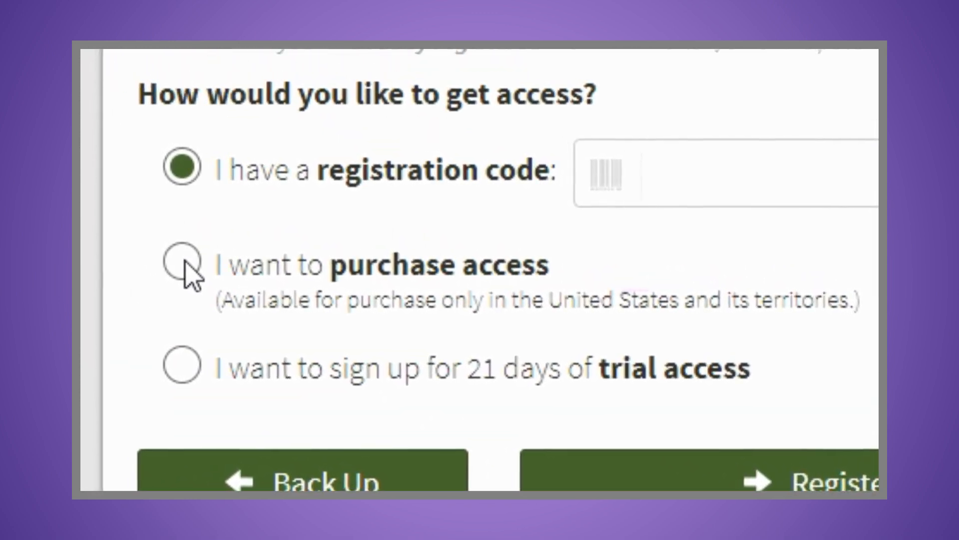
click(181, 264)
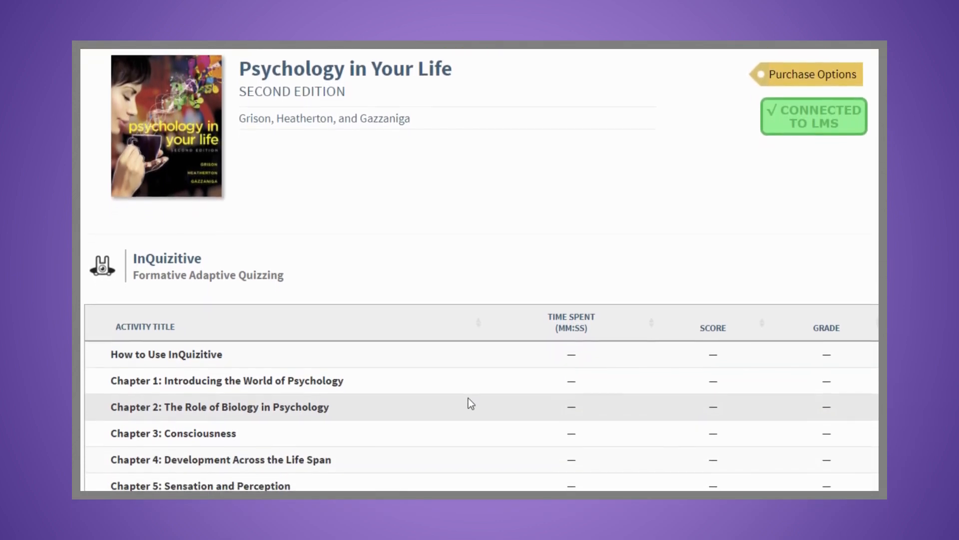
Step: Start the 'Chapter 1: Introducing the World of Psychology' quiz from the activity table
scroll(down, 3)
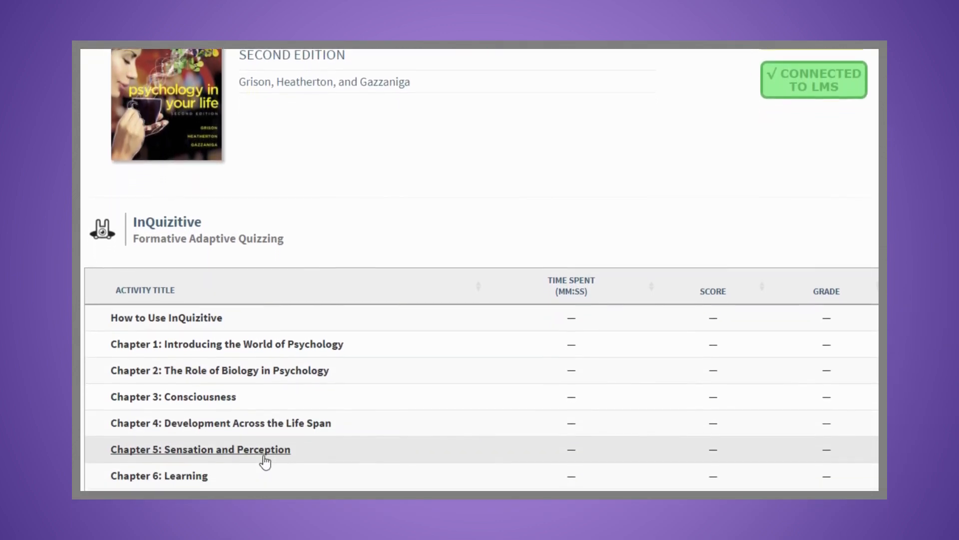
scroll(down, 3)
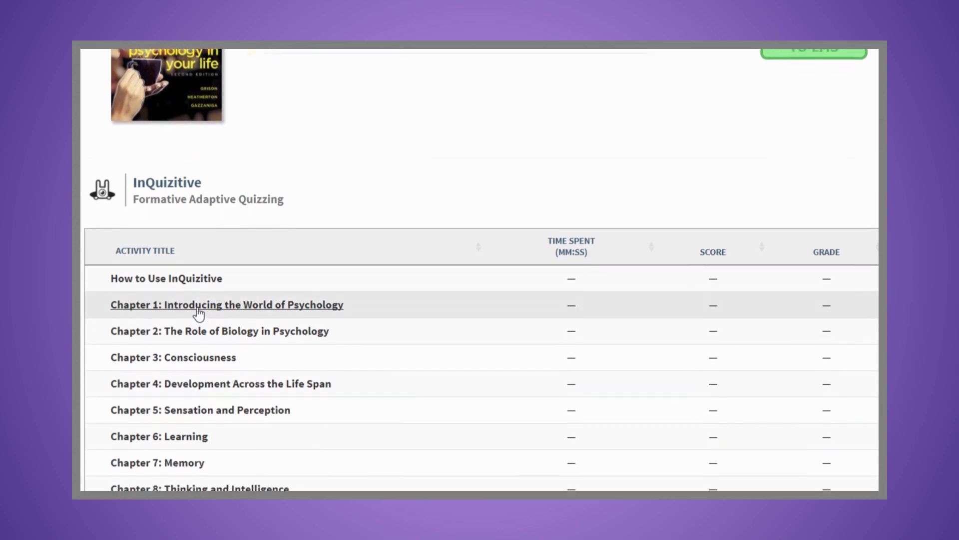
click(226, 305)
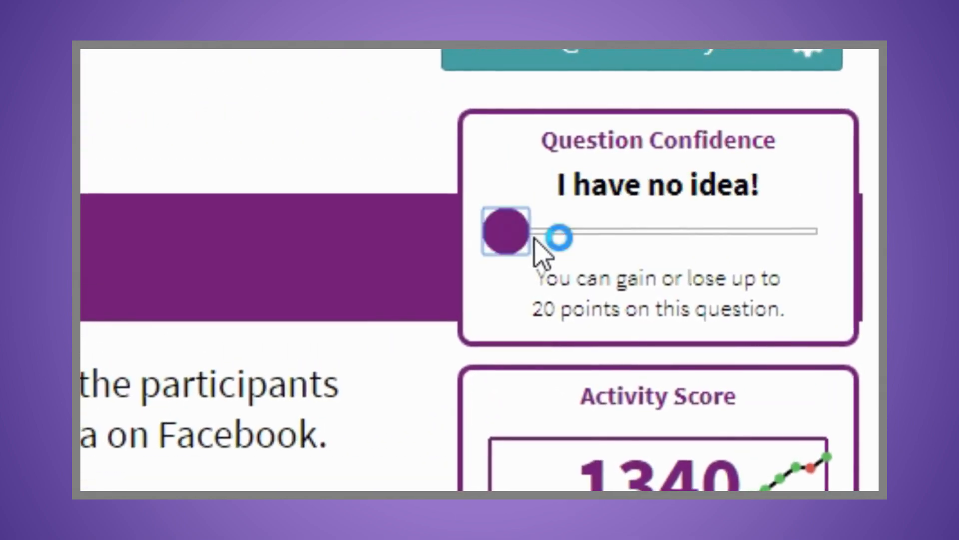
Step: Adjust the confidence slider to 'I think I know it' and review the Activity Score and Current Grade
drag(506, 231, 659, 233)
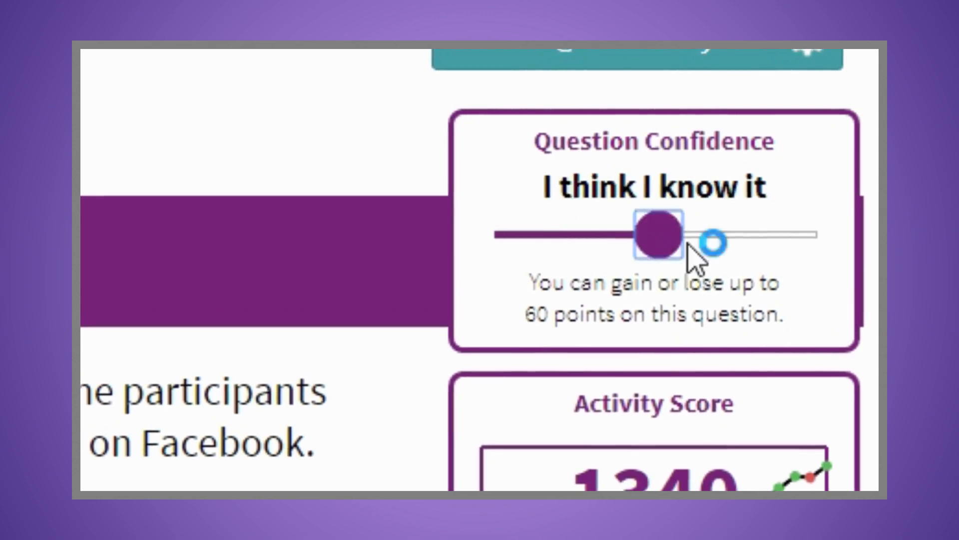
drag(657, 236, 738, 238)
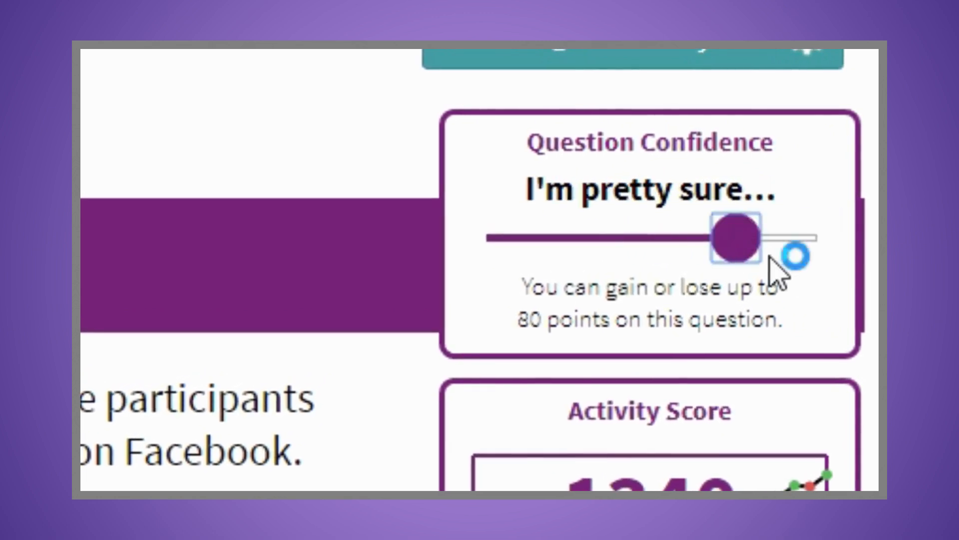
drag(737, 238, 649, 241)
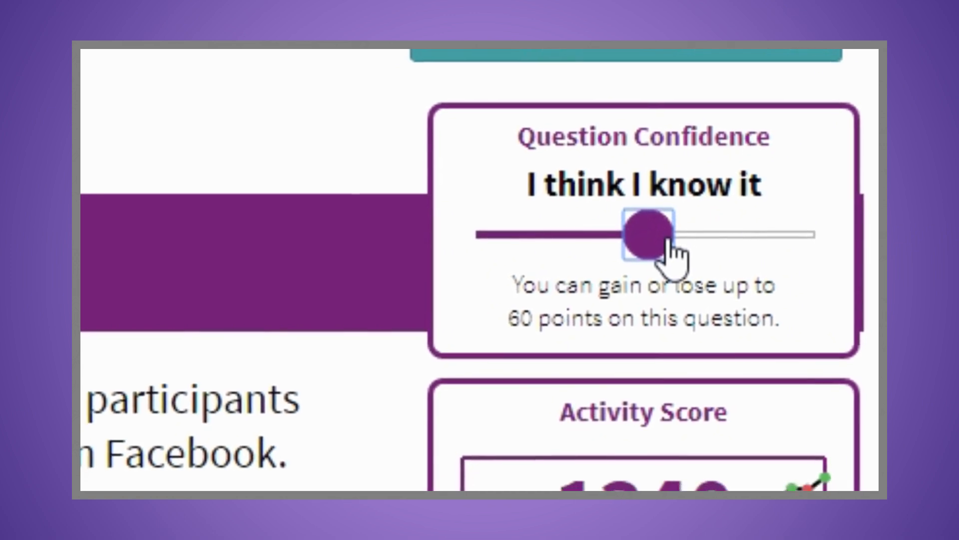
scroll(down, 3)
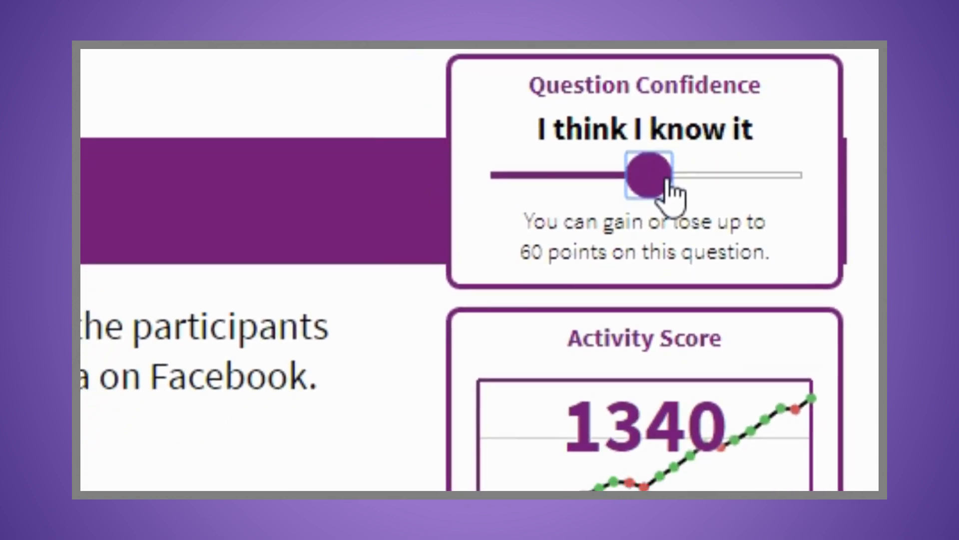
scroll(down, 3)
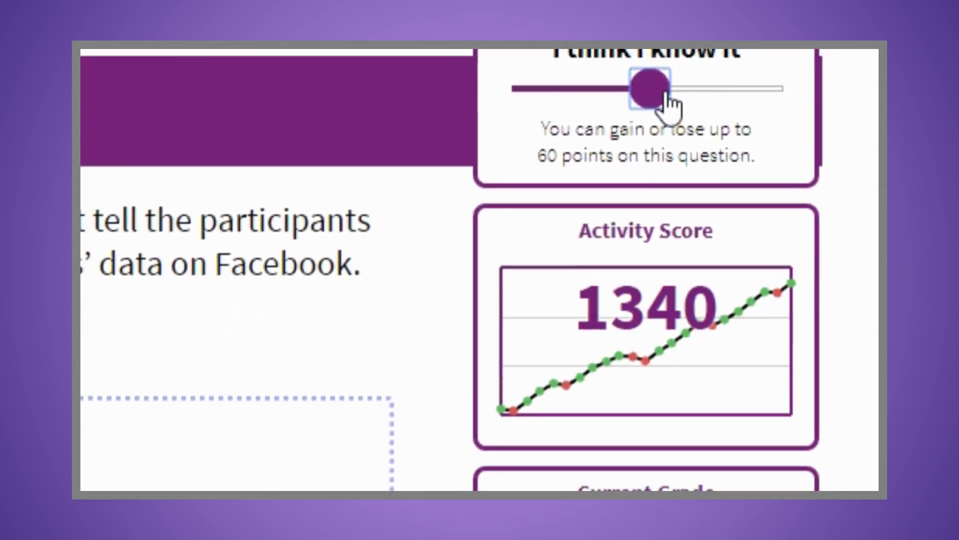
scroll(down, 3)
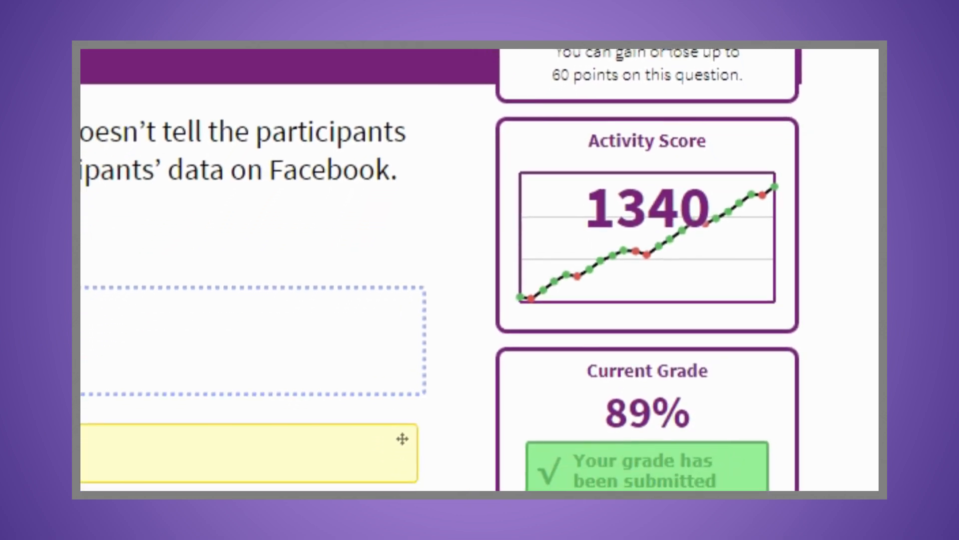
scroll(down, 3)
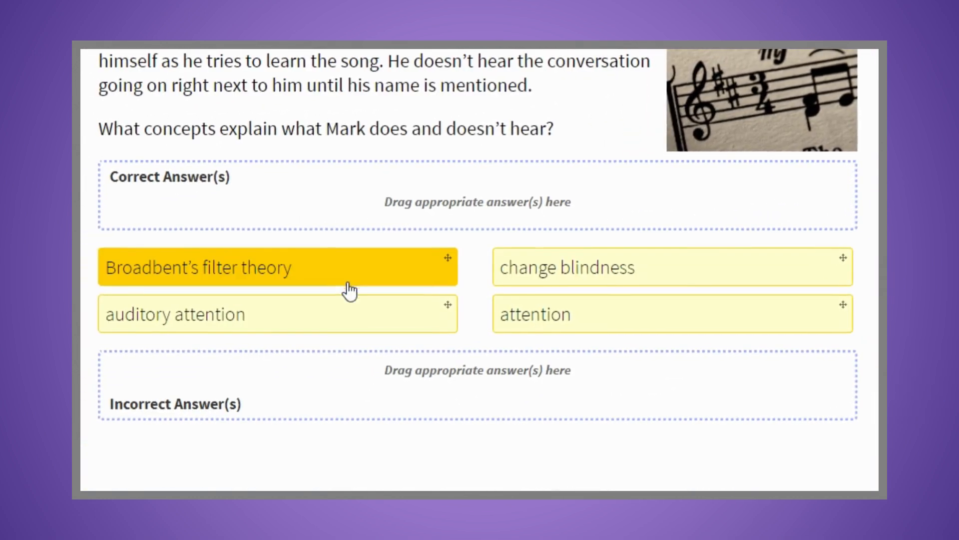
Step: Sort Broadbent's filter theory as correct, acknowledge feedback, and retry after change blindness is rejected
drag(277, 266, 363, 190)
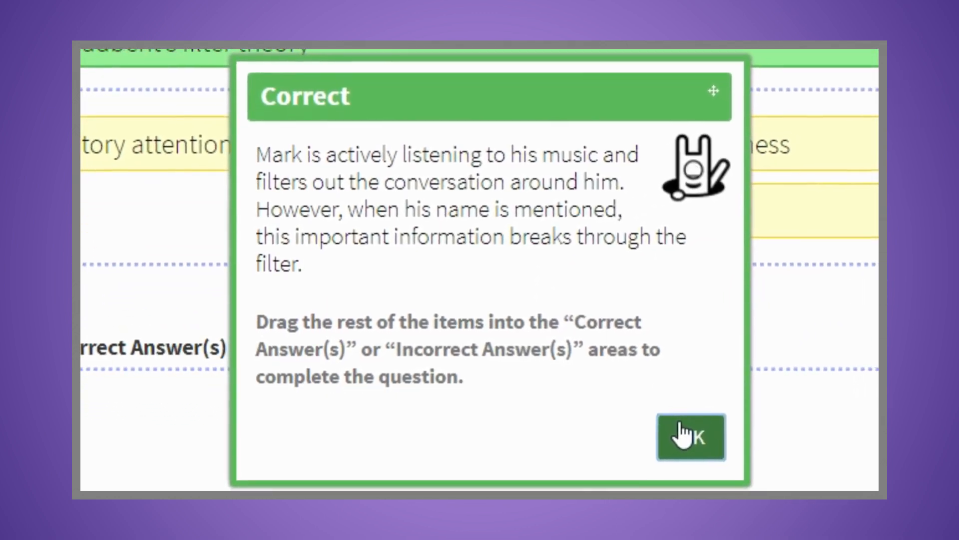
click(691, 436)
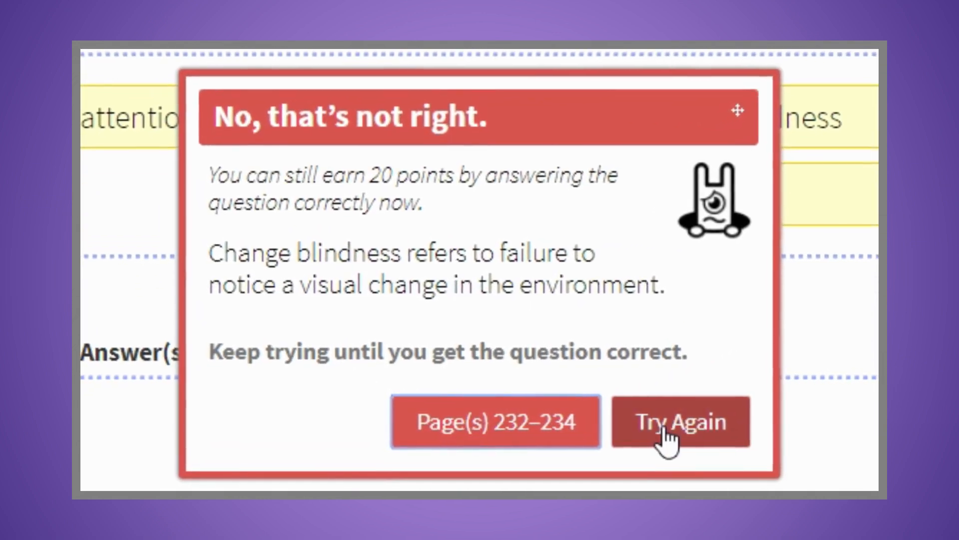
click(679, 421)
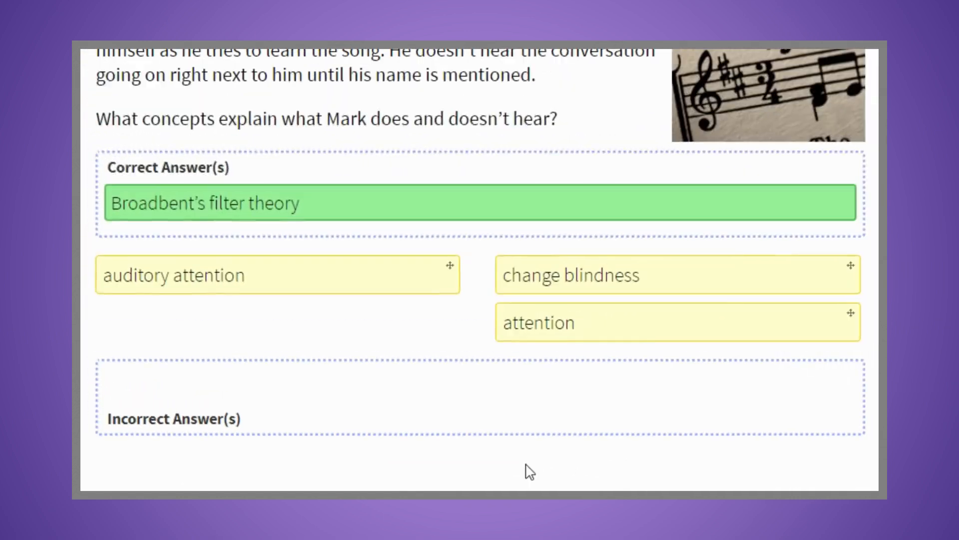